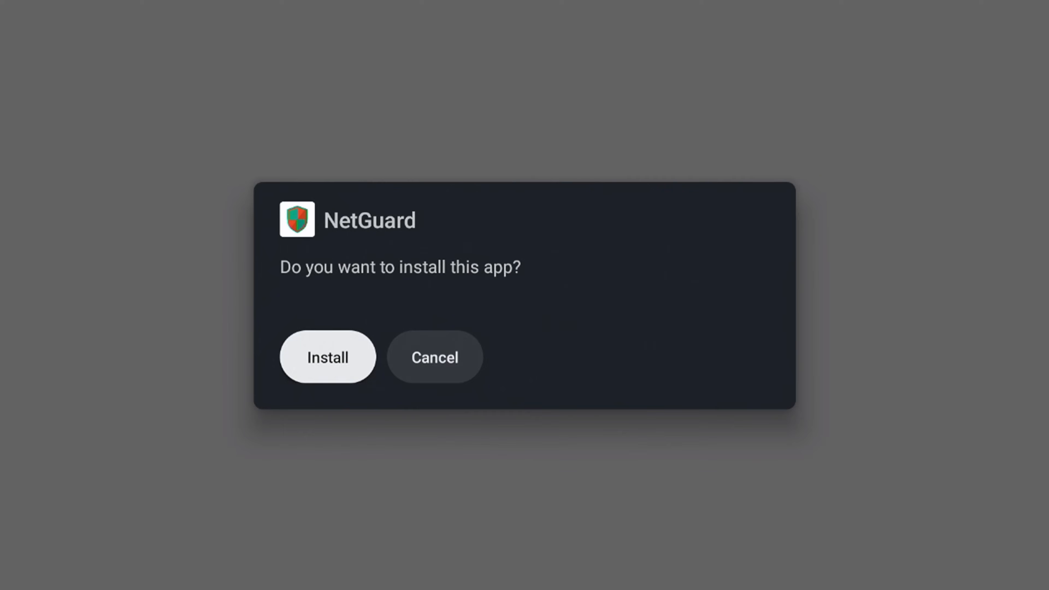
- Confirm installing NetGuard, then bring up the Projectivy Launcher settings panel on the home screen
{"action": "left_click", "coordinate": [434, 357]}
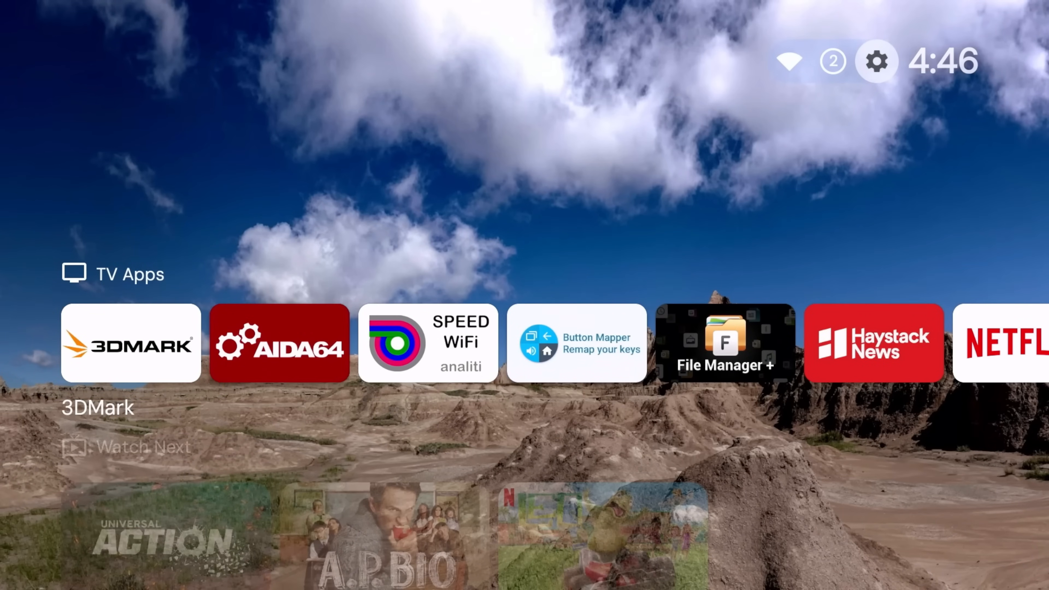
{"action": "left_click", "coordinate": [876, 61]}
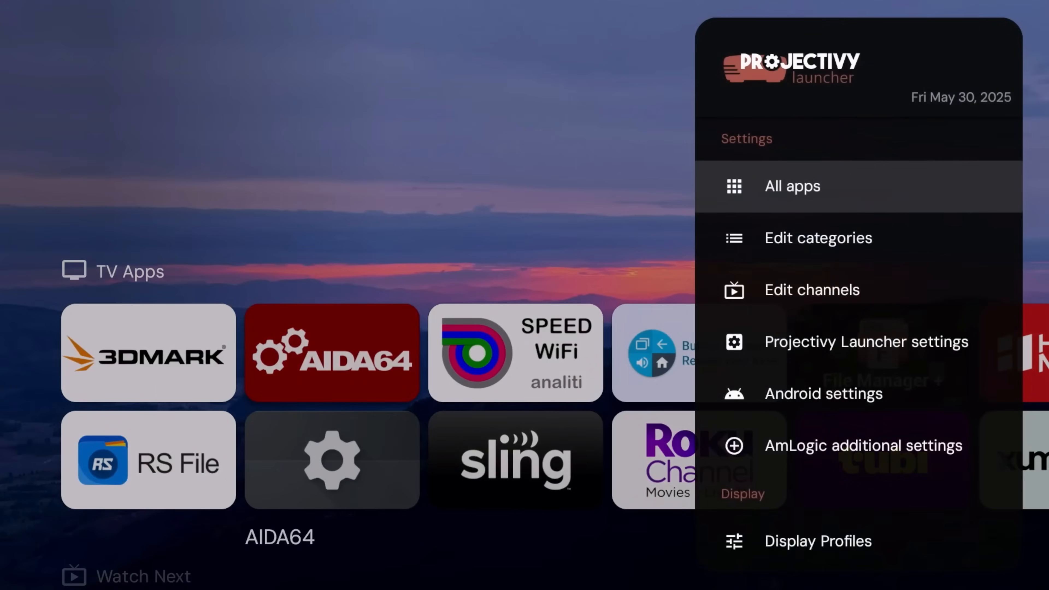